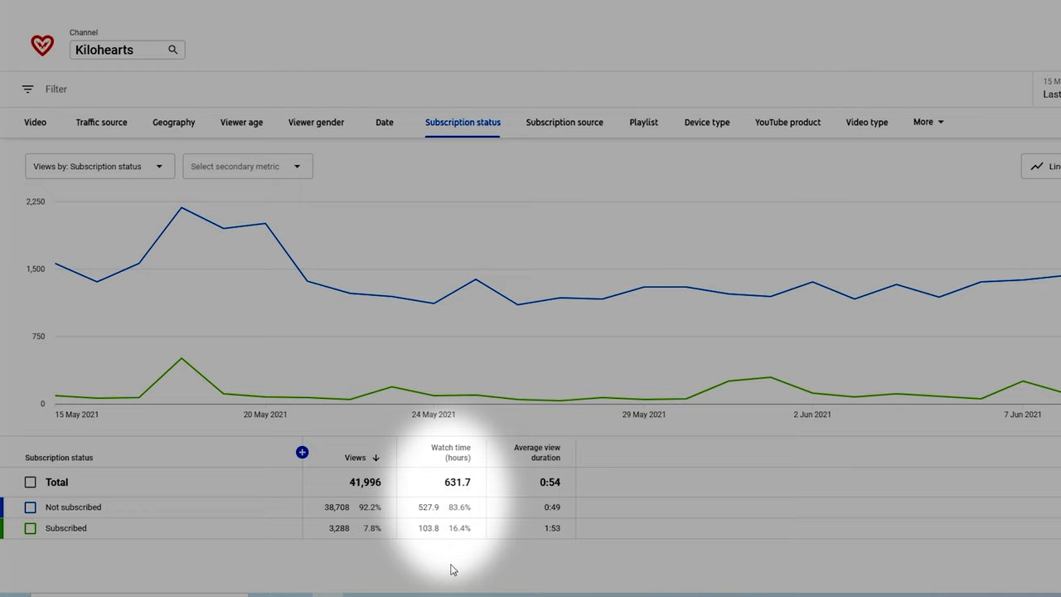
{"action": "mouse_move", "coordinate": [477, 558]}
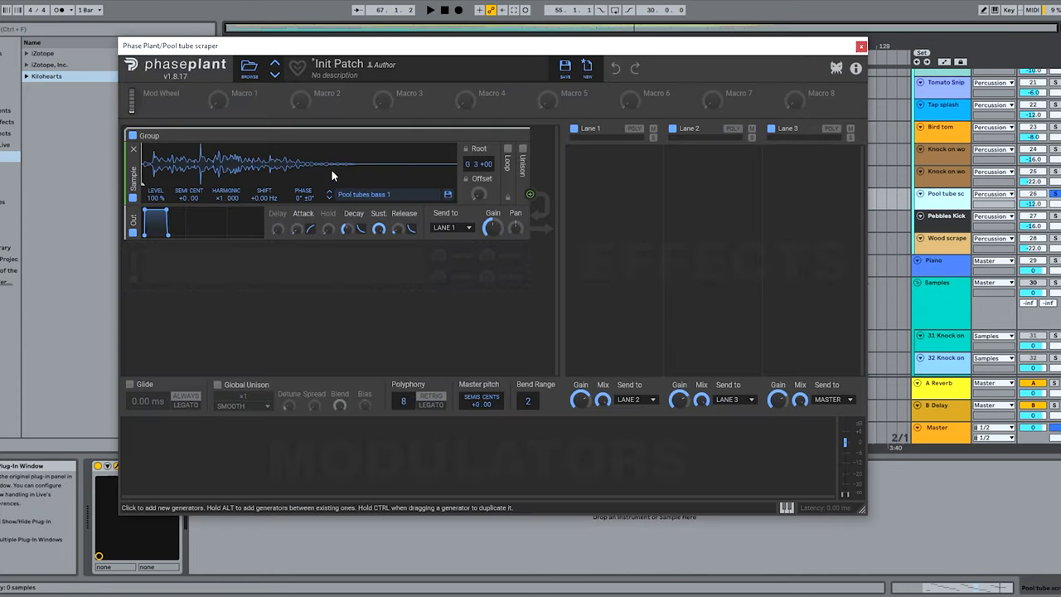
{"action": "mouse_move", "coordinate": [379, 176]}
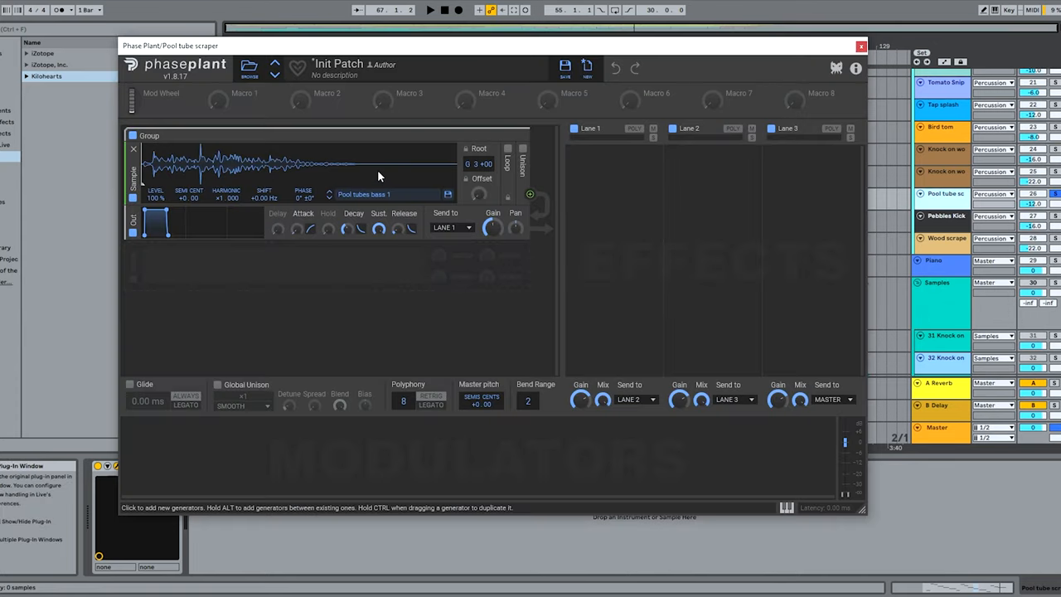
{"action": "mouse_move", "coordinate": [375, 177]}
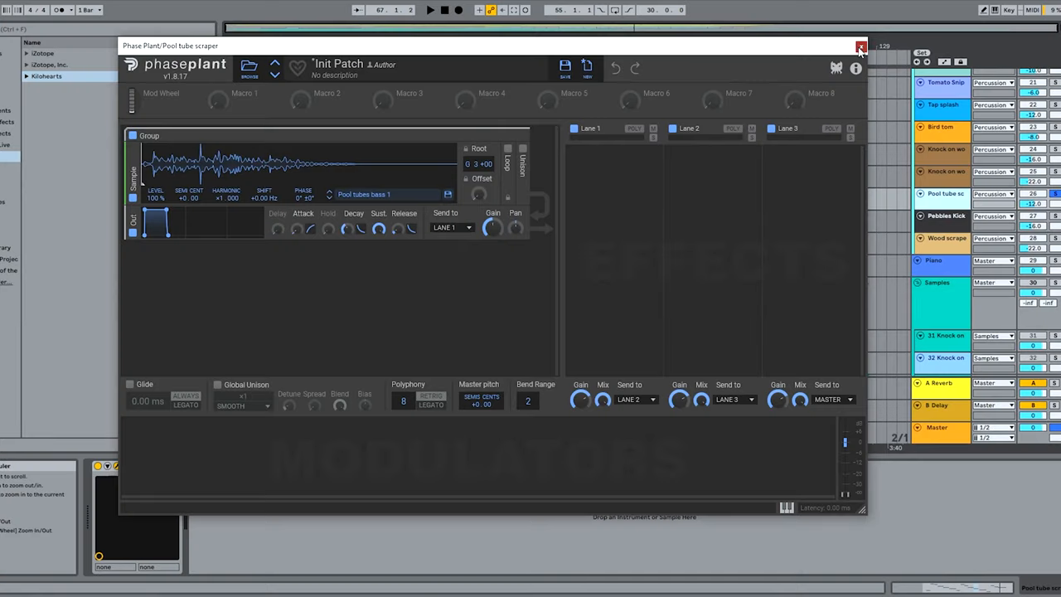
Close the Pool tube scraper Phase Plant window to reveal the Tomato Snip snare patch.
{"action": "left_click", "coordinate": [861, 47]}
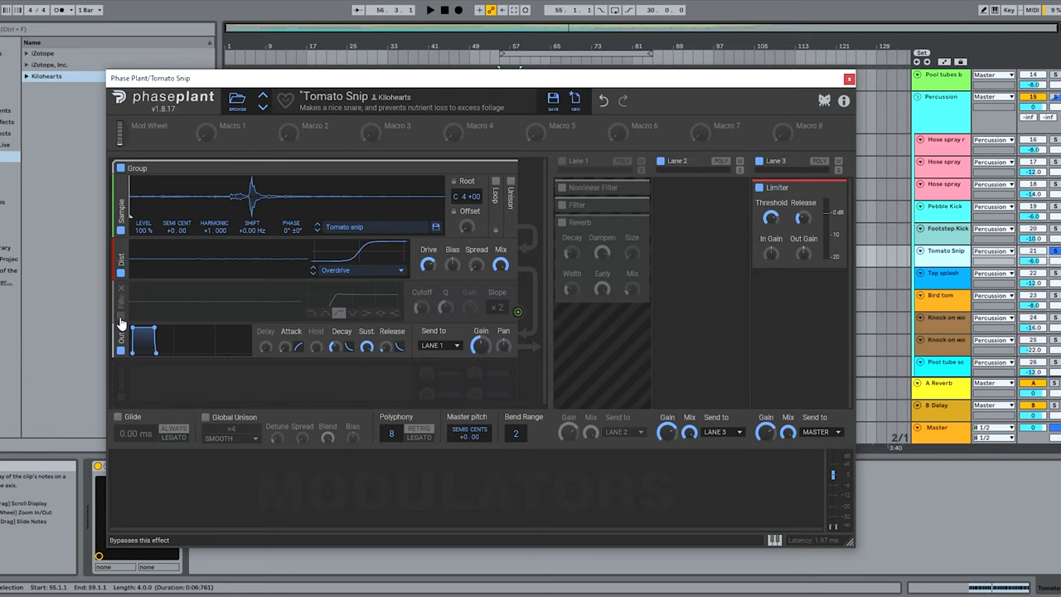
Open Phase Plant on the Pool tubes bass track, showing resampled generators, filters and distortion.
{"action": "left_click", "coordinate": [944, 273]}
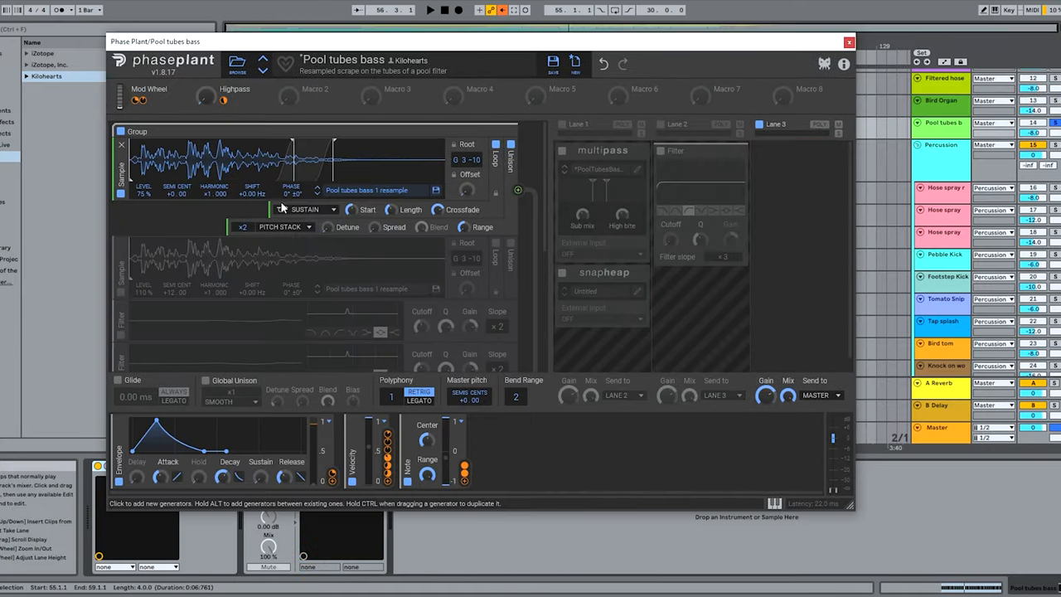
{"action": "mouse_move", "coordinate": [291, 166]}
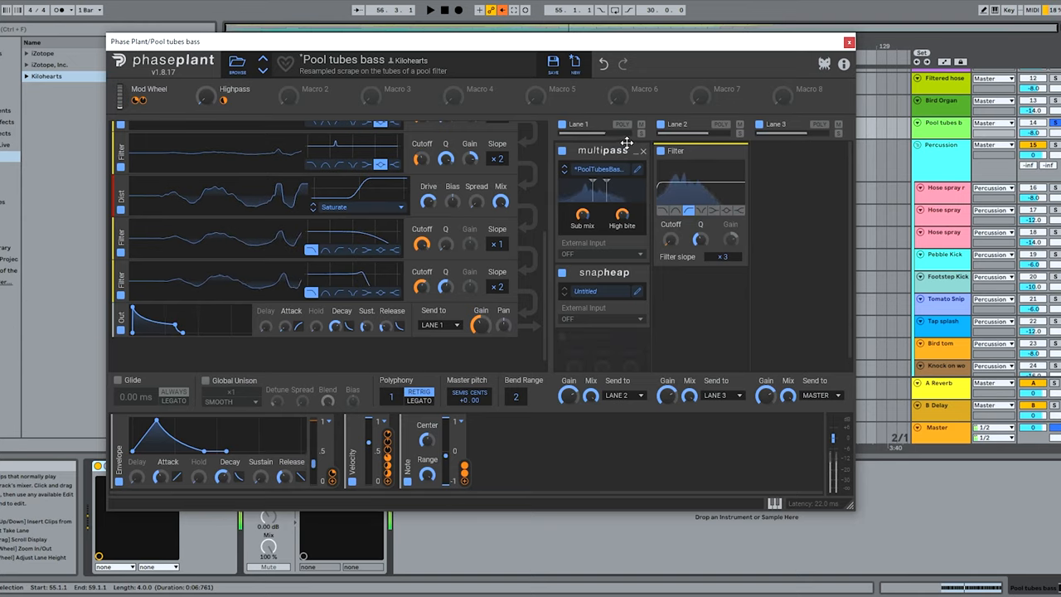
Close the Pool tubes bass Phase Plant window and open its Snap Heap multipass N.O.T.T. preset.
{"action": "left_click", "coordinate": [849, 42]}
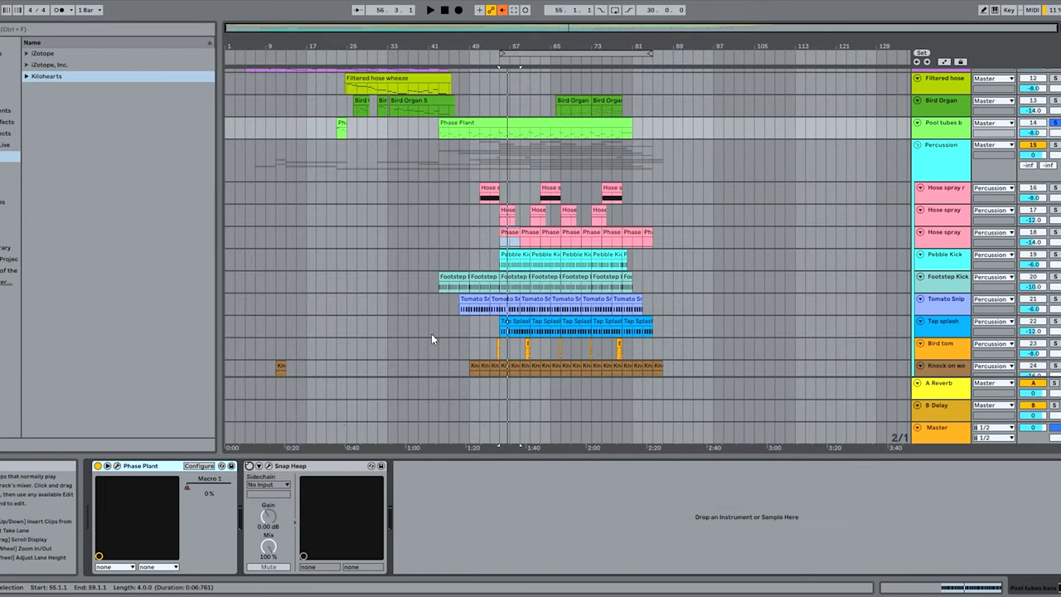
{"action": "left_click", "coordinate": [268, 466]}
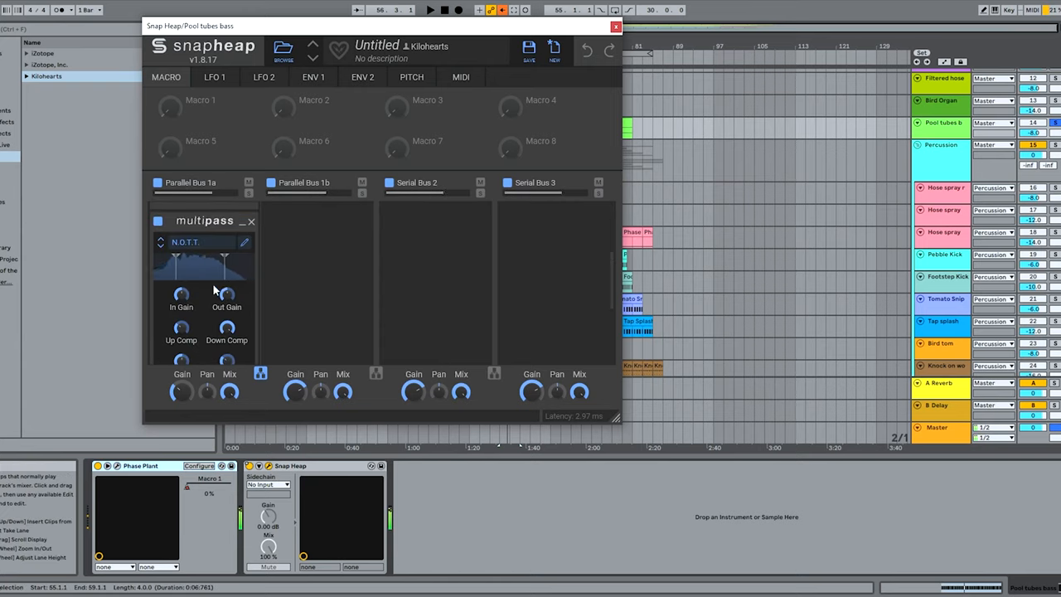
{"action": "mouse_move", "coordinate": [226, 294]}
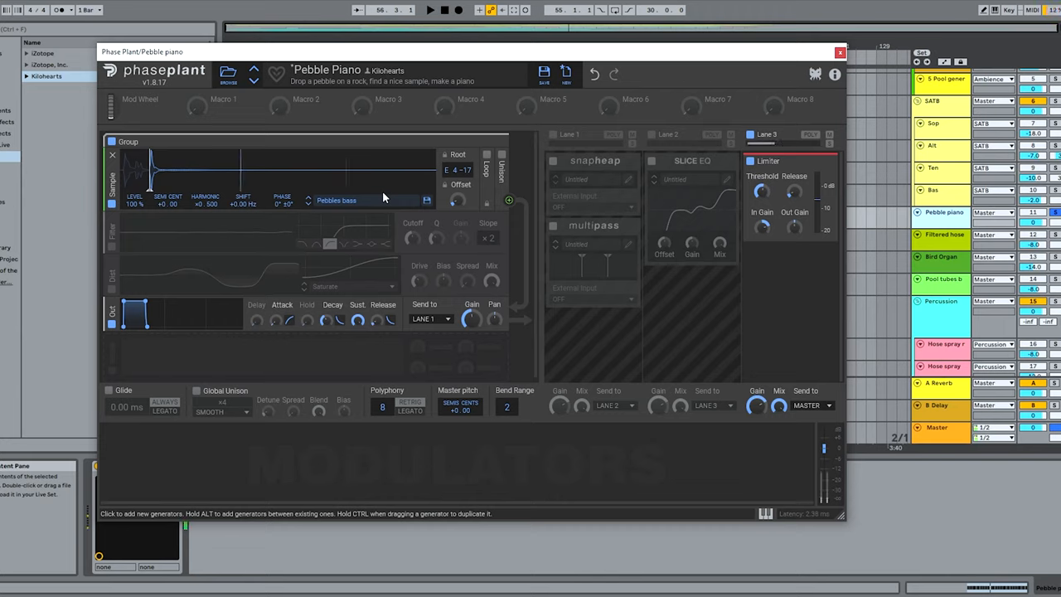
Enable Lane 2 in the Pebble Piano patch to activate its effects lane.
{"action": "left_click", "coordinate": [653, 134]}
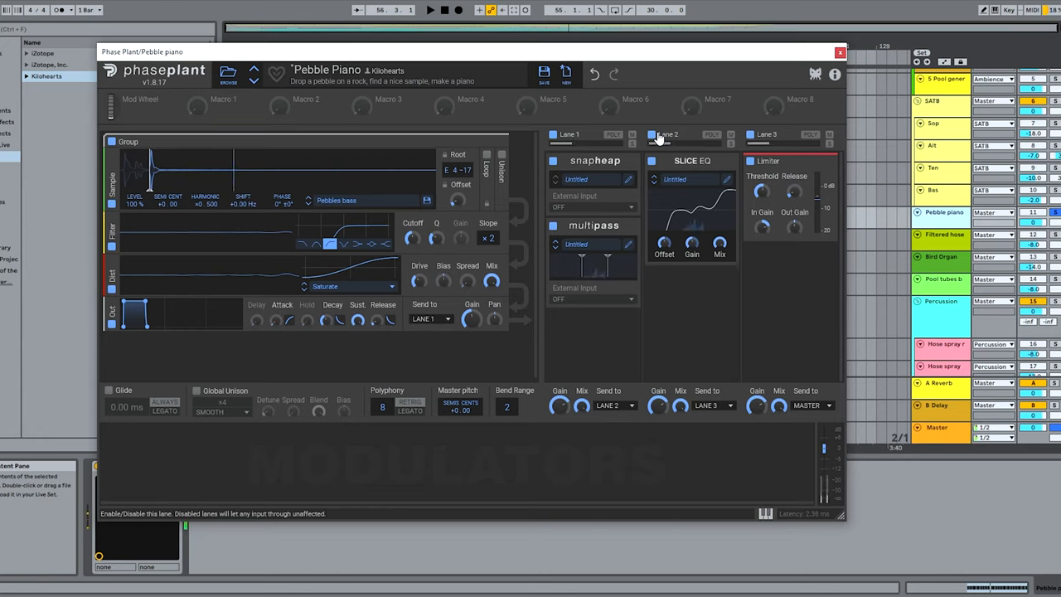